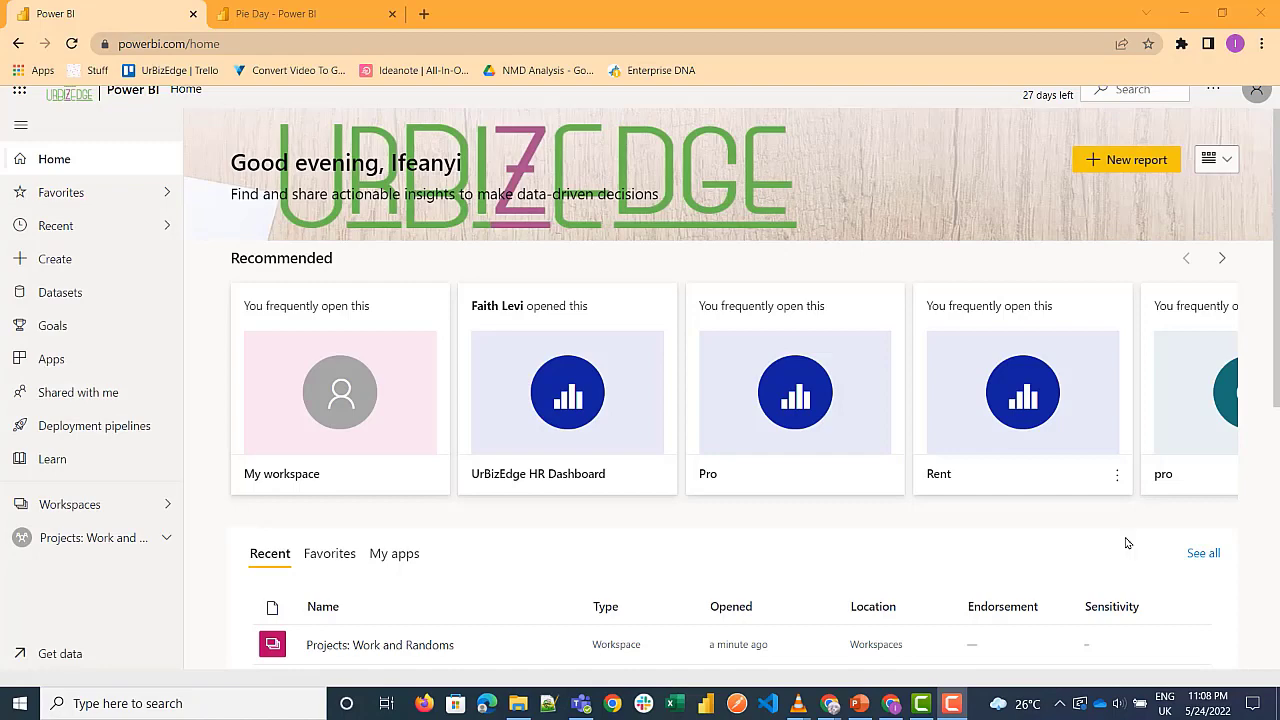
mouse_move(848, 562)
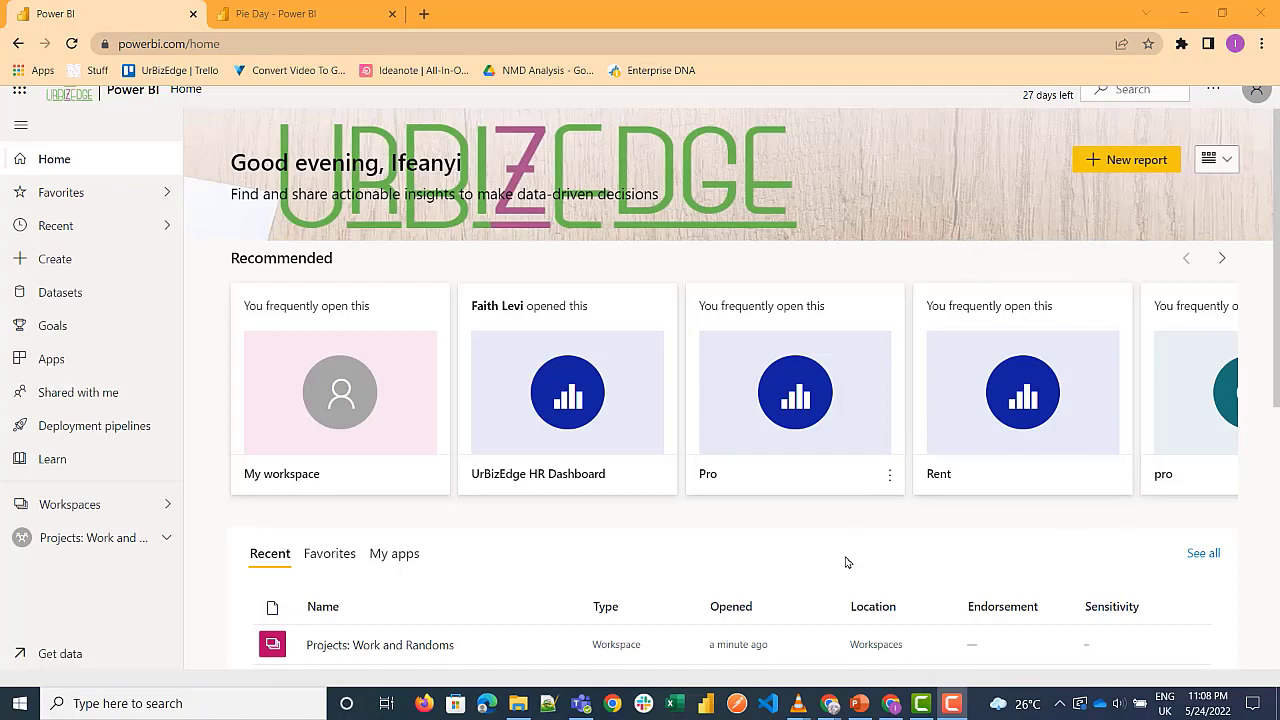
Step: Reach the Office add-ins store from the Insert commands
left_click(860, 704)
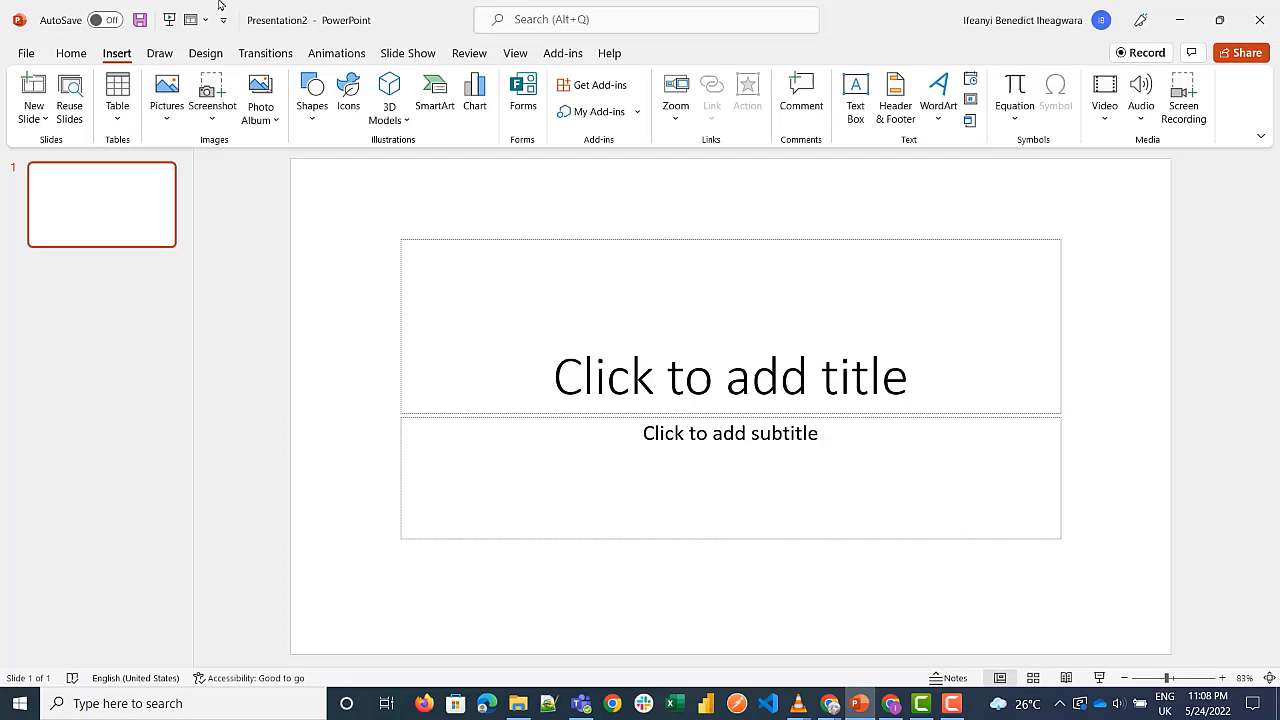
mouse_move(504, 70)
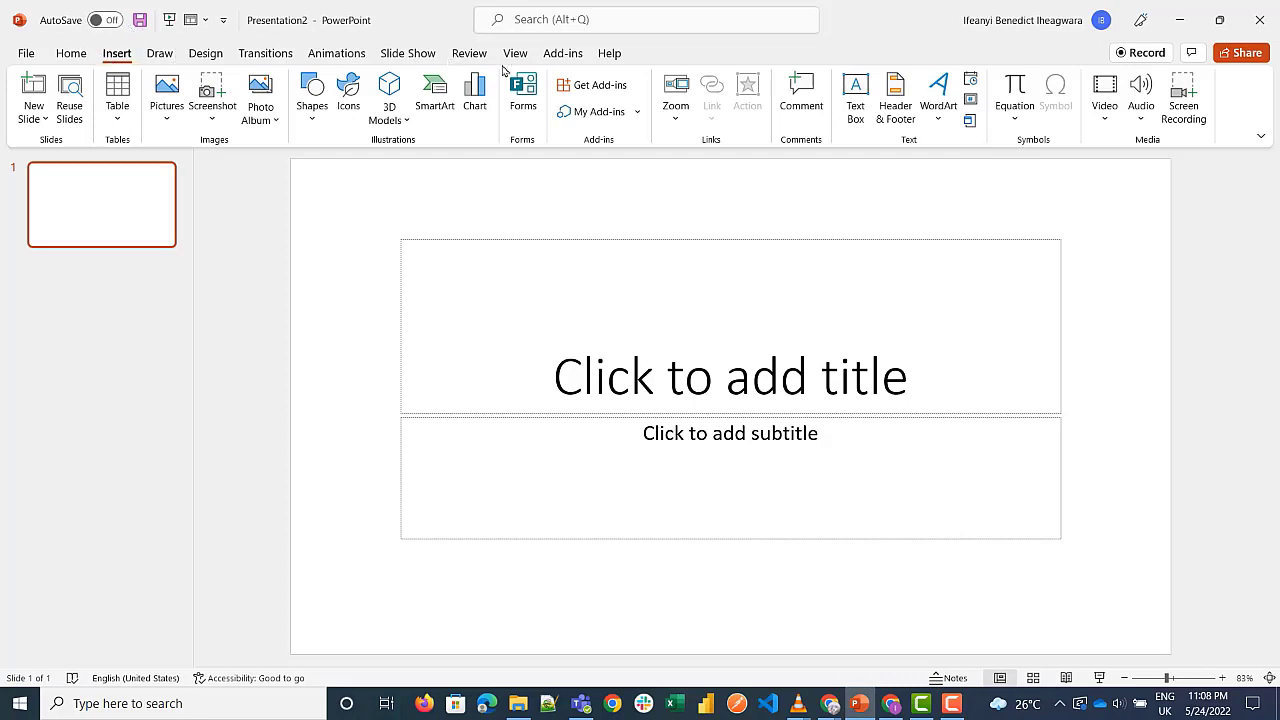
left_click(592, 84)
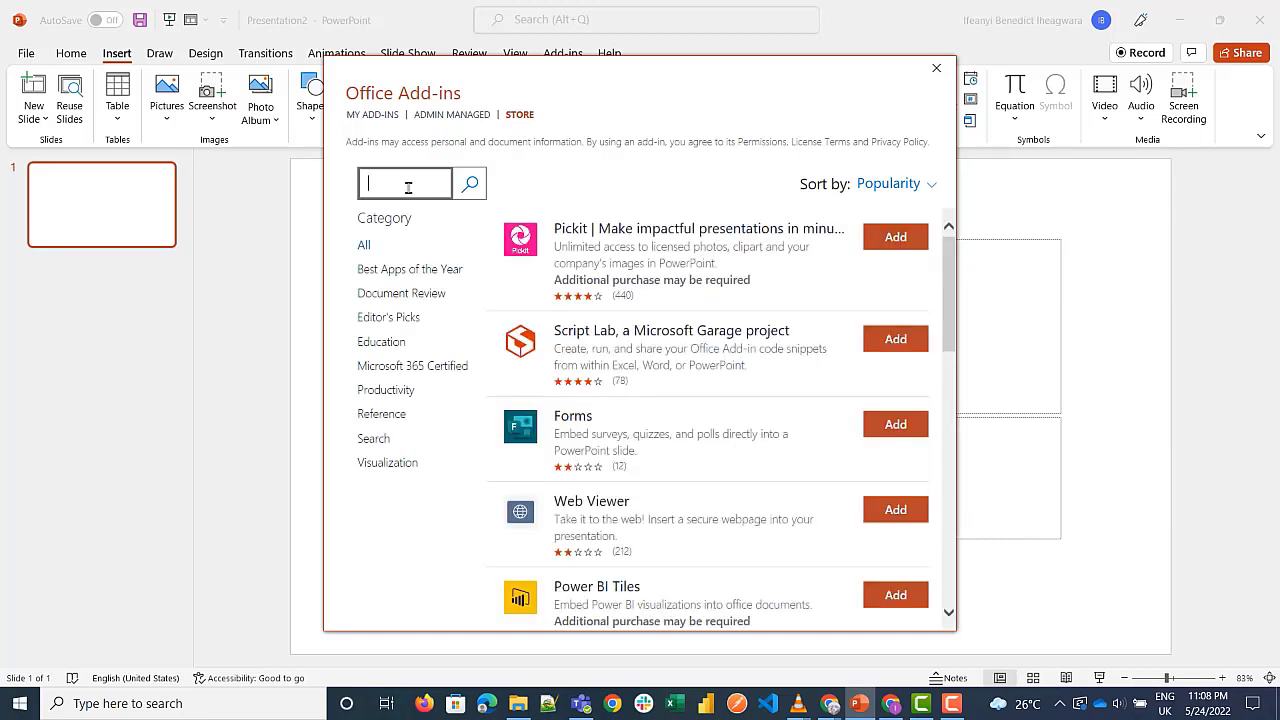
Step: Search the store for 'Power' and add the Microsoft Power BI add-in
type("Power")
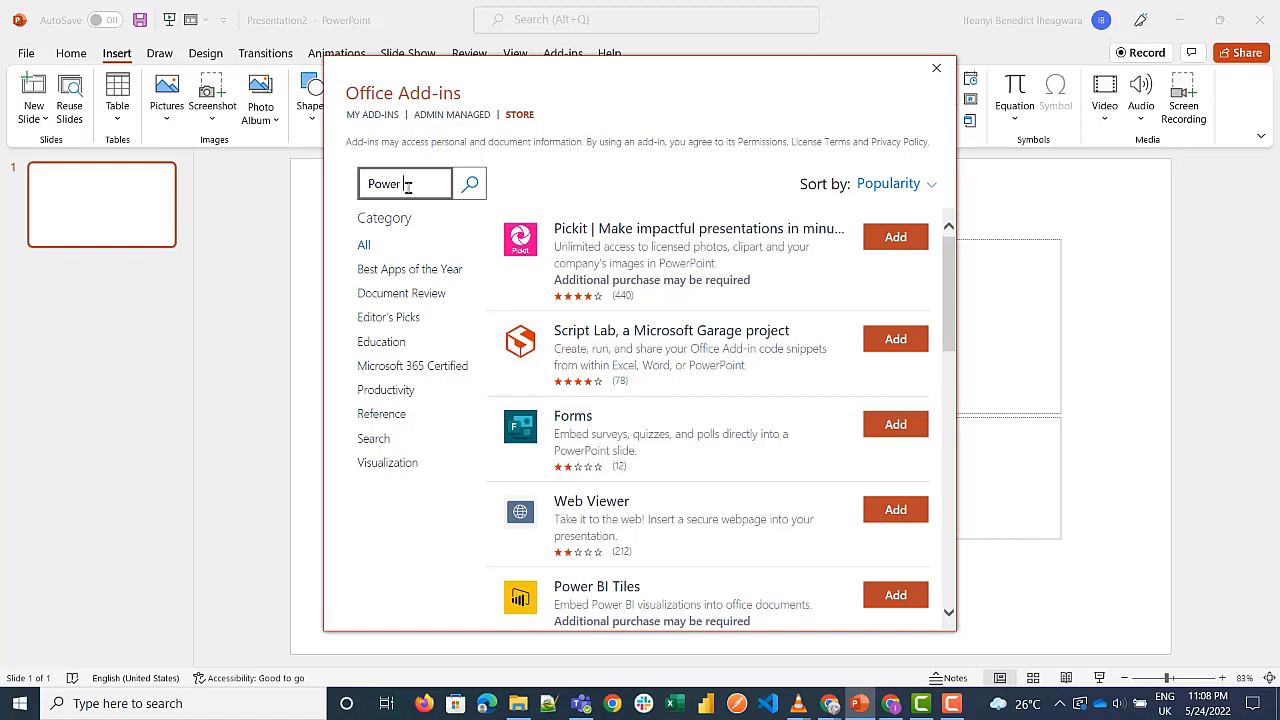
left_click(470, 184)
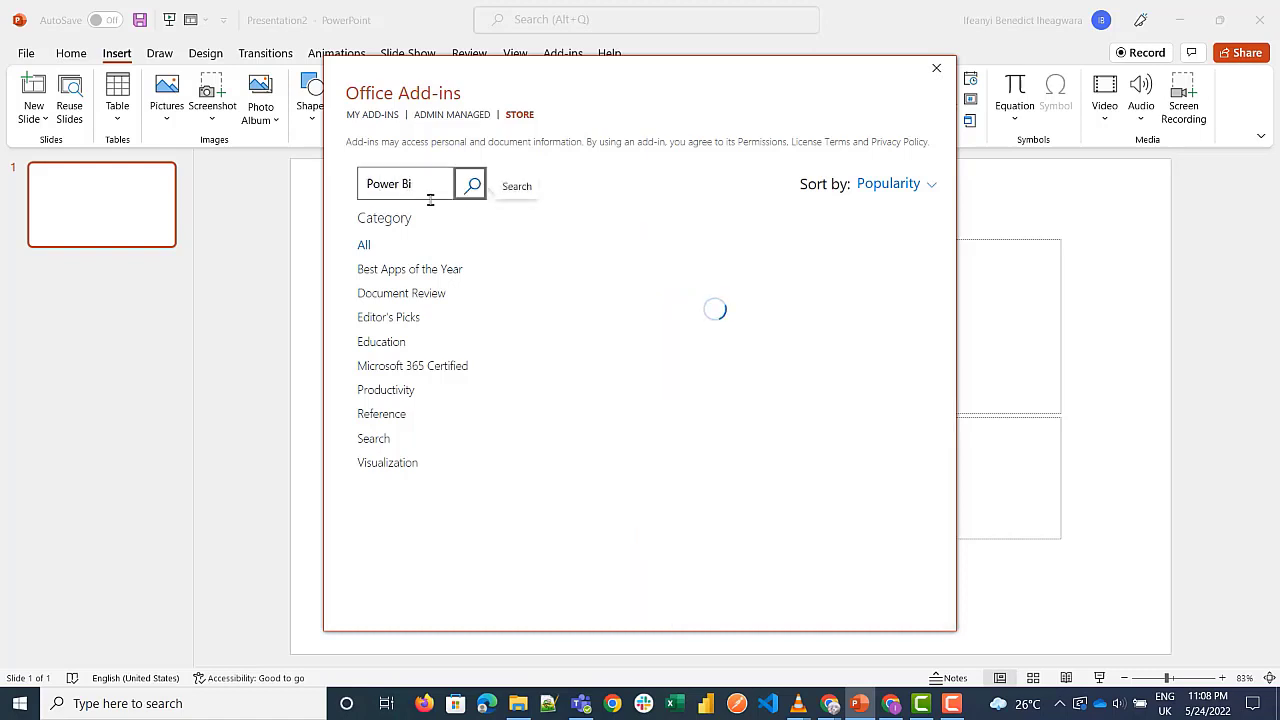
left_click(470, 184)
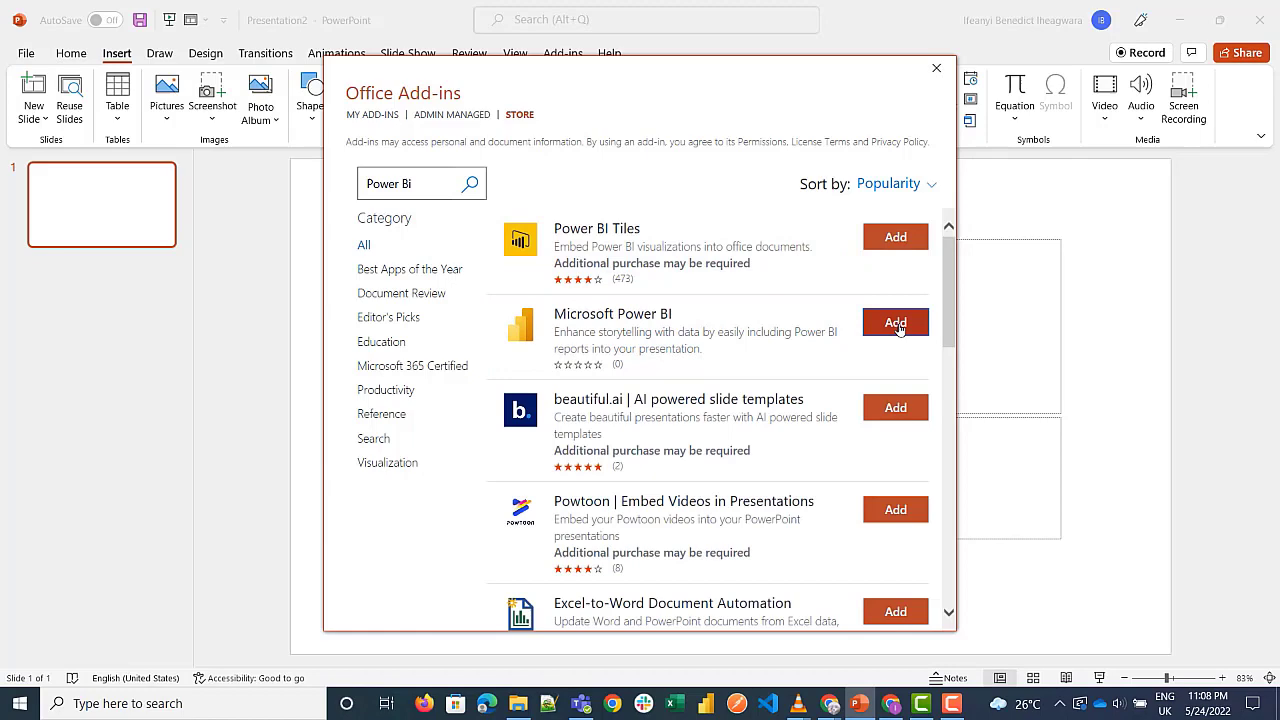
left_click(896, 322)
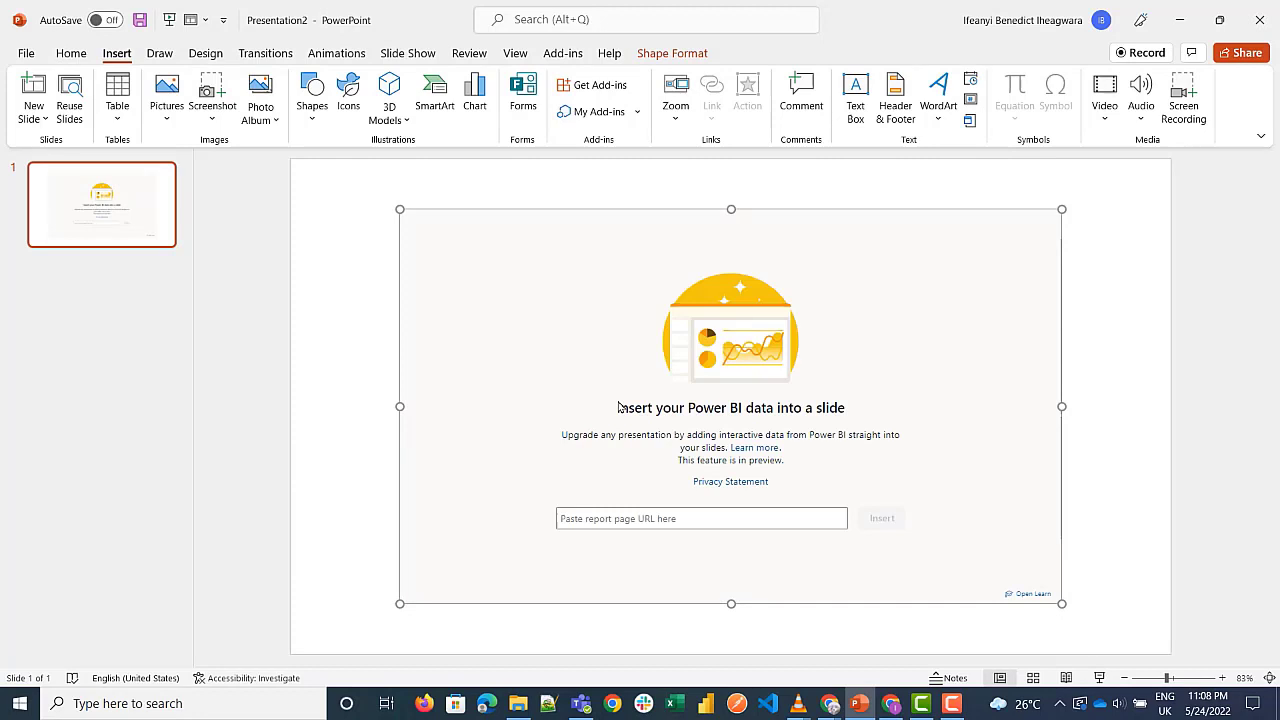
mouse_move(576, 532)
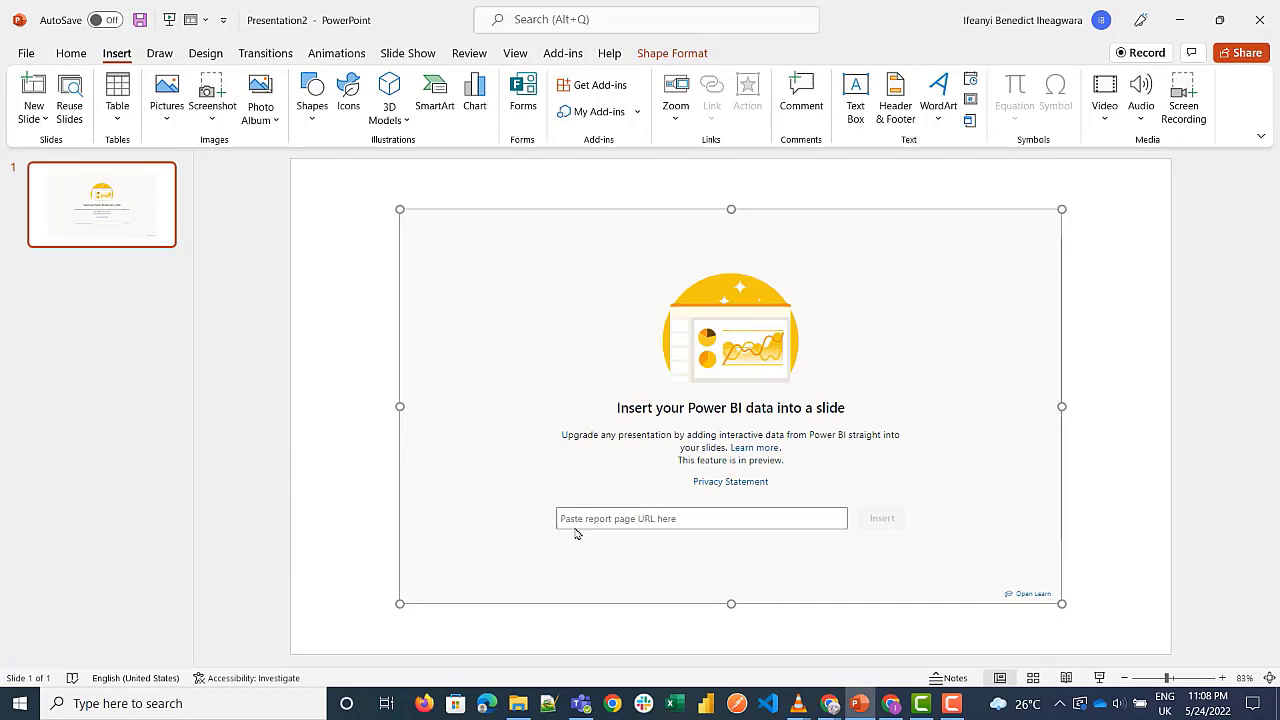
mouse_move(728, 516)
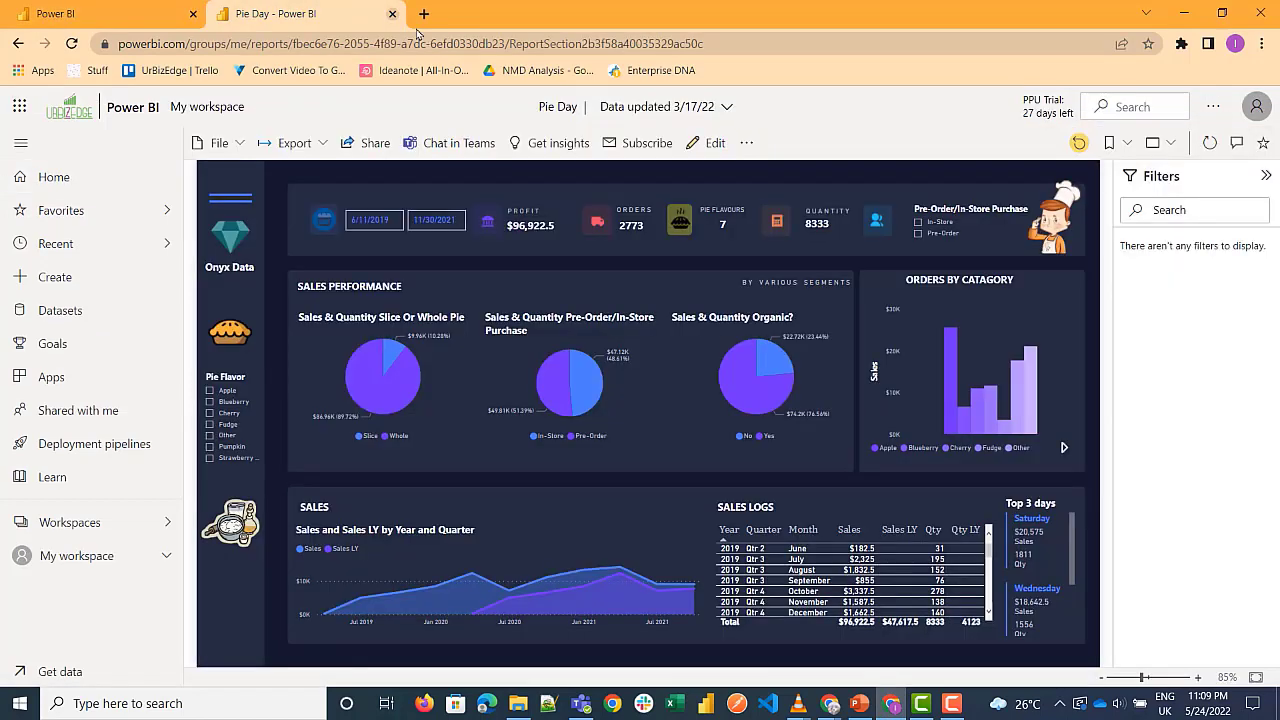
Step: Select the Pie Day report's page link in the browser address bar
left_click(400, 44)
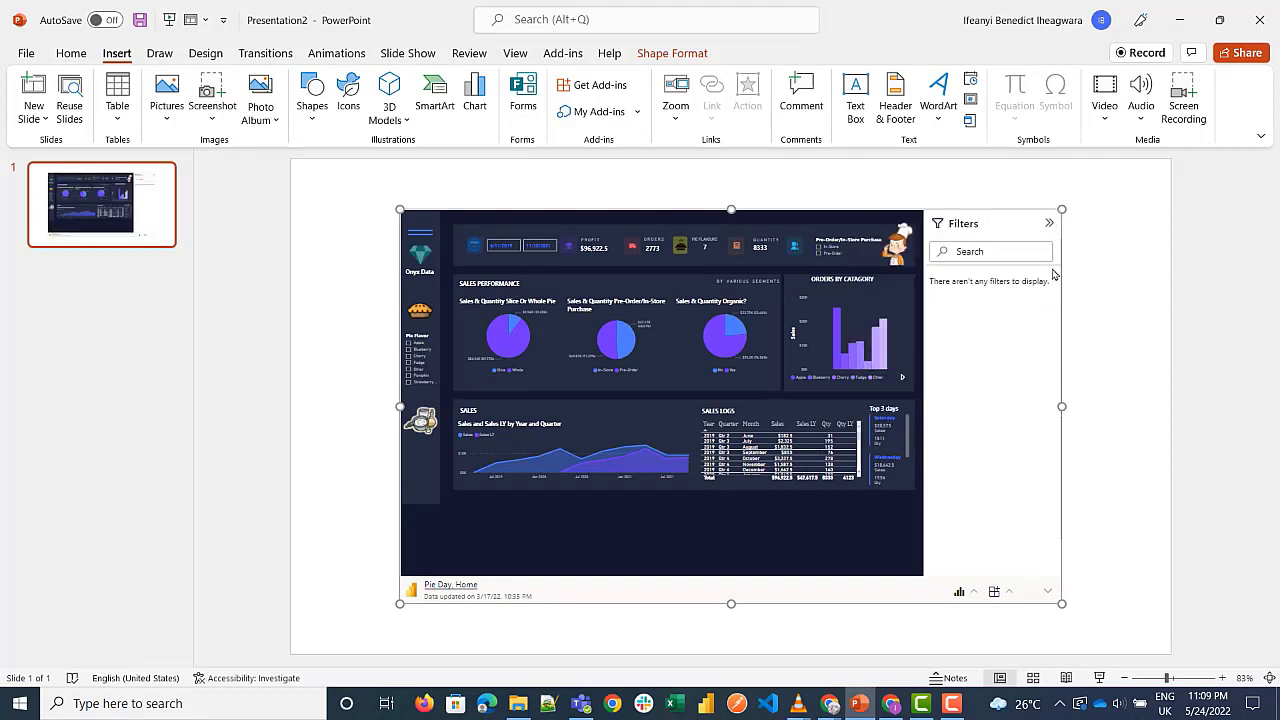
Step: Collapse the embedded report's Filters pane and start the slide show from this slide
left_click(1050, 224)
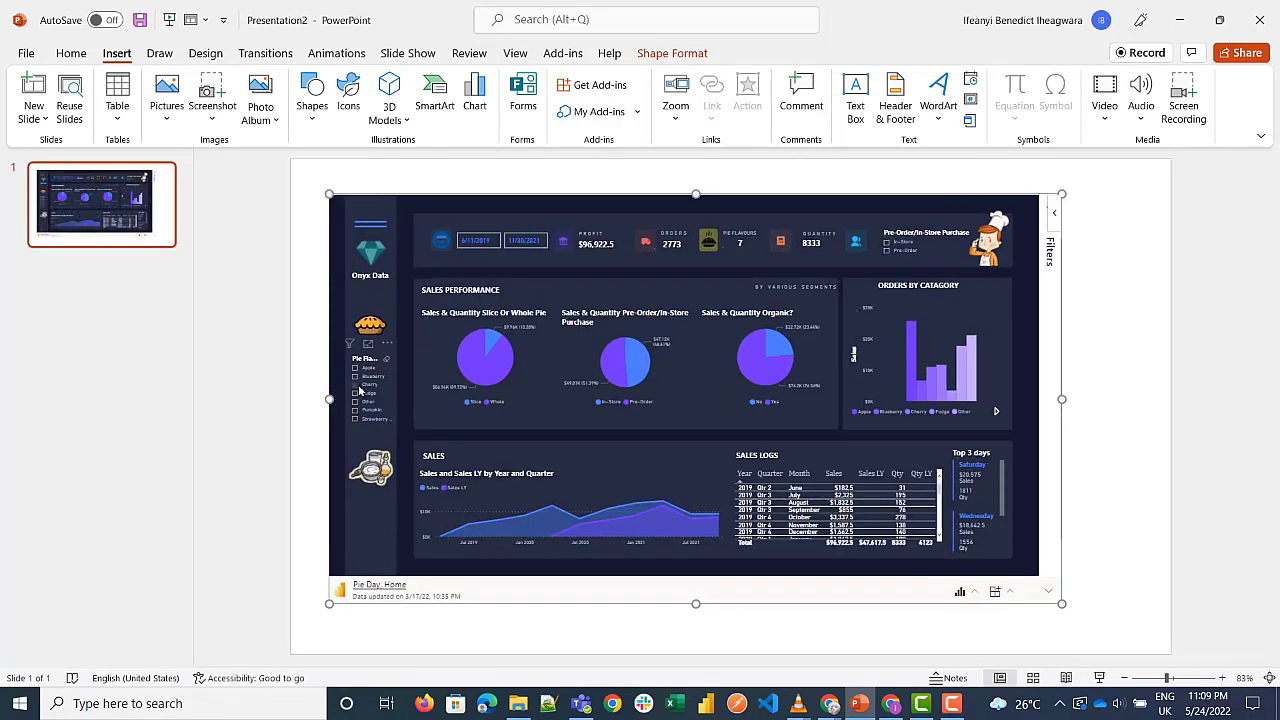
left_click(368, 384)
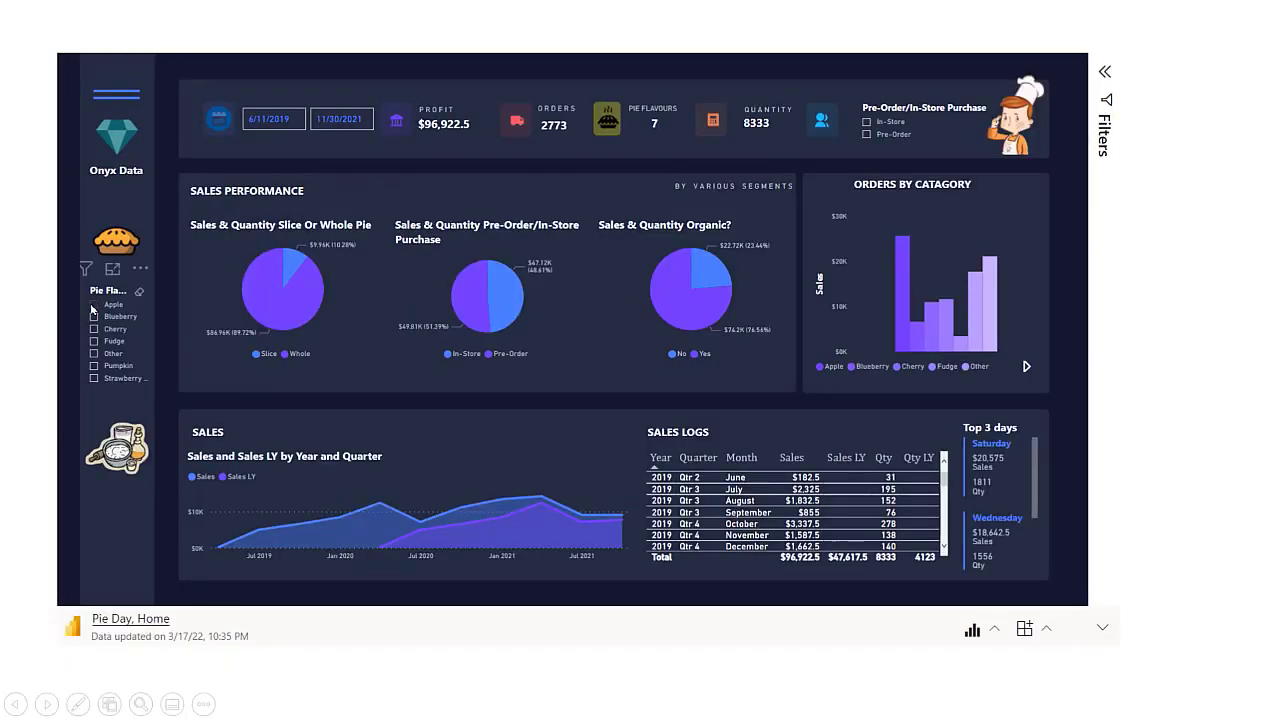
Step: Interact with the live Pie Day report's visuals during the running slide show
left_click(96, 304)
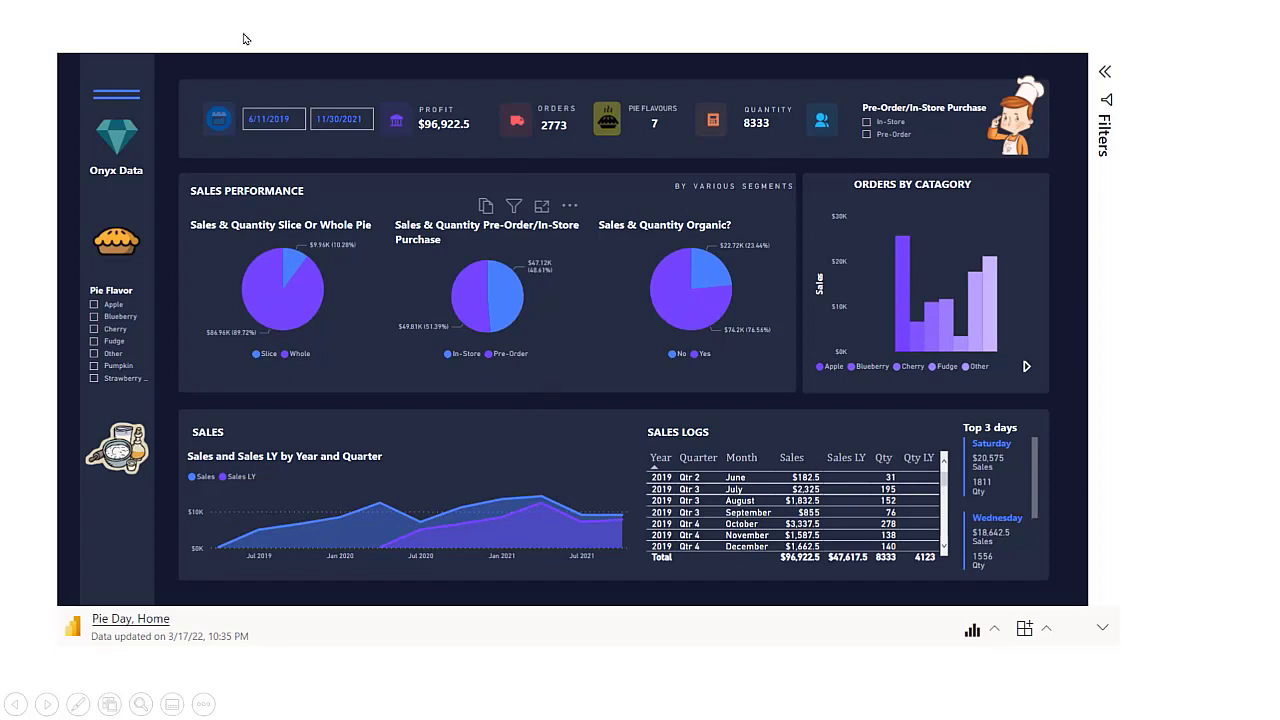
mouse_move(1152, 428)
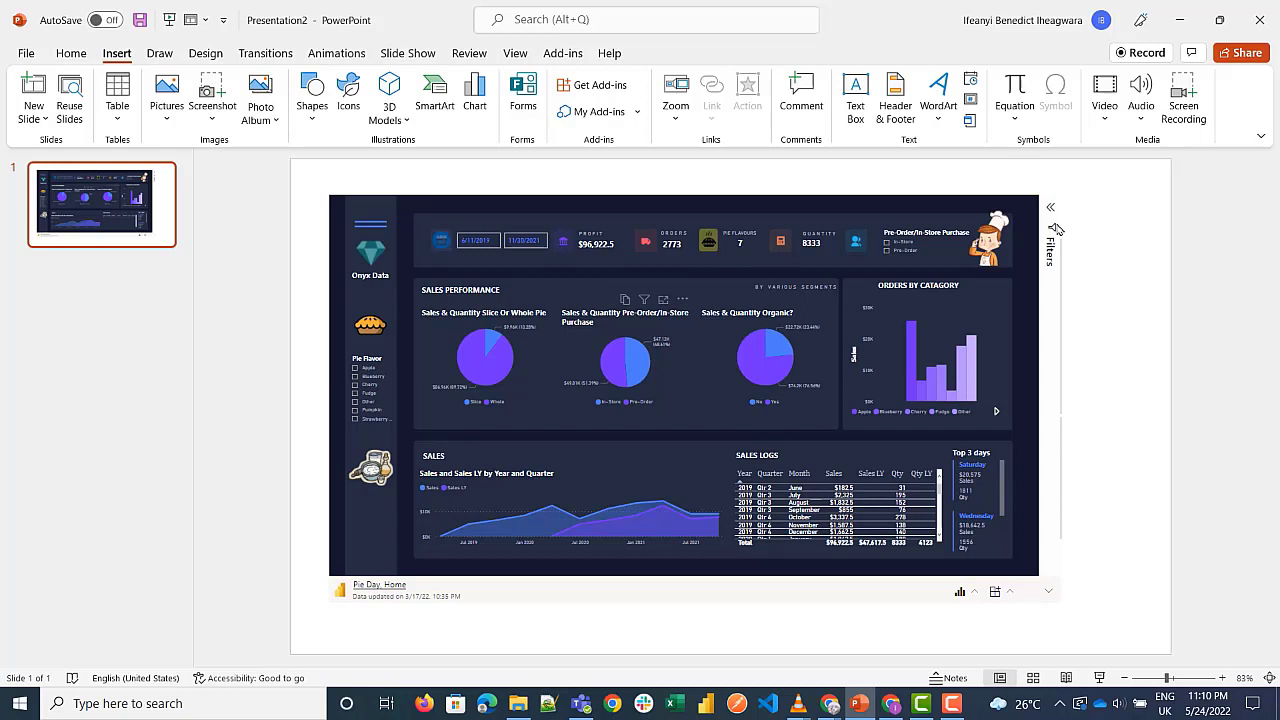
Step: Reopen the embedded report's Filters pane showing the Purchase, Quantity and Sales filters
left_click(1052, 208)
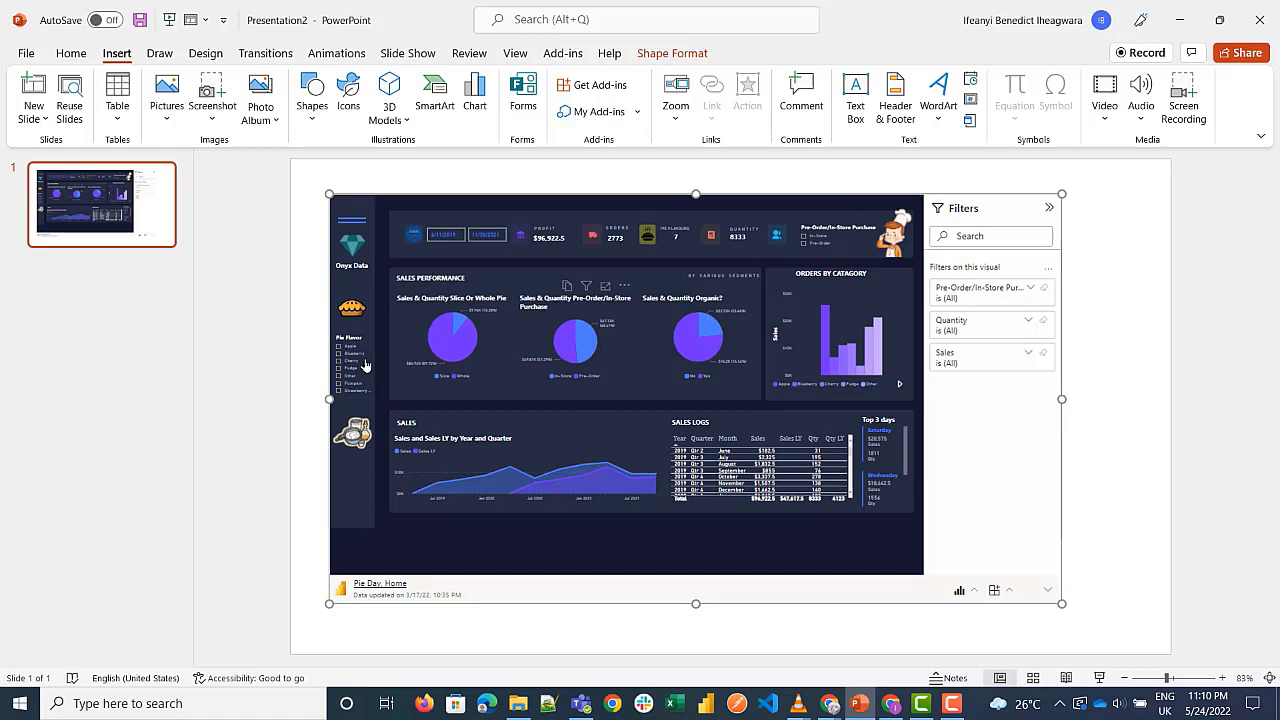
mouse_move(1128, 480)
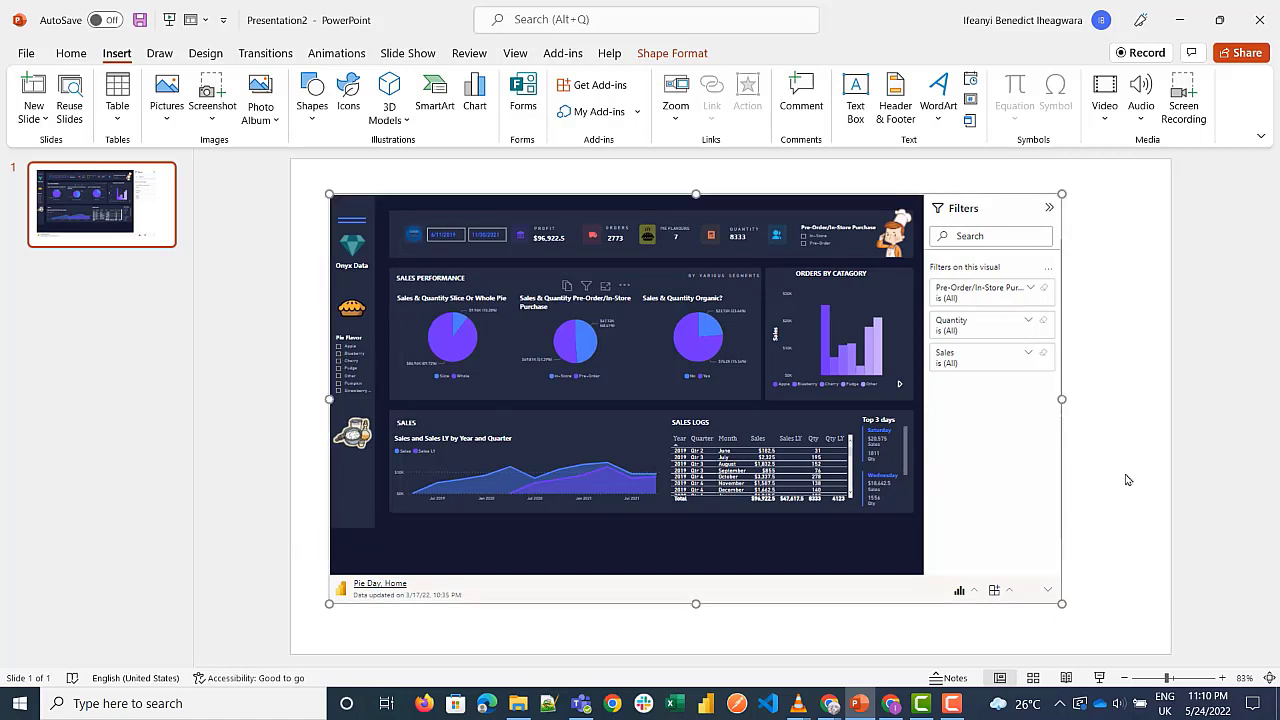
left_click(1100, 532)
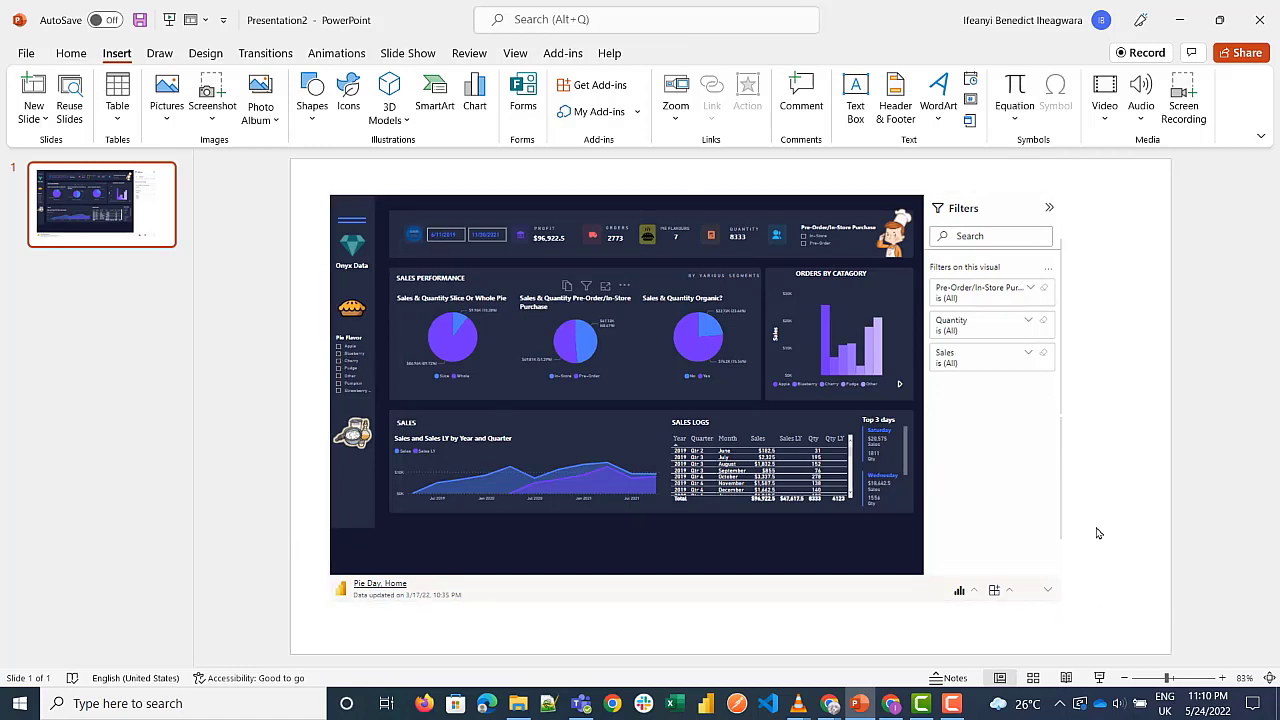